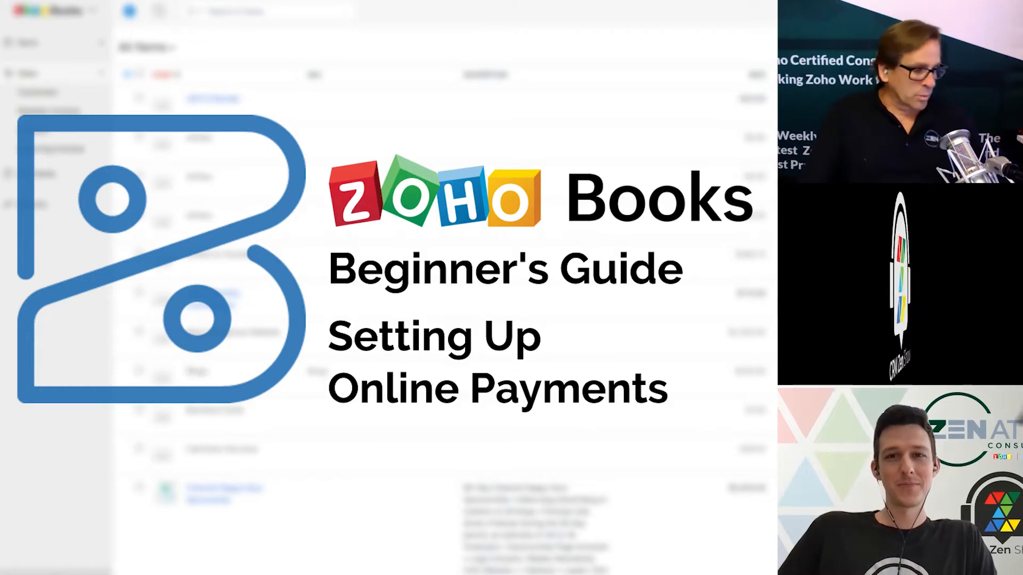
Bring up the organization Settings panel from the top bar gear.
left_click(726, 7)
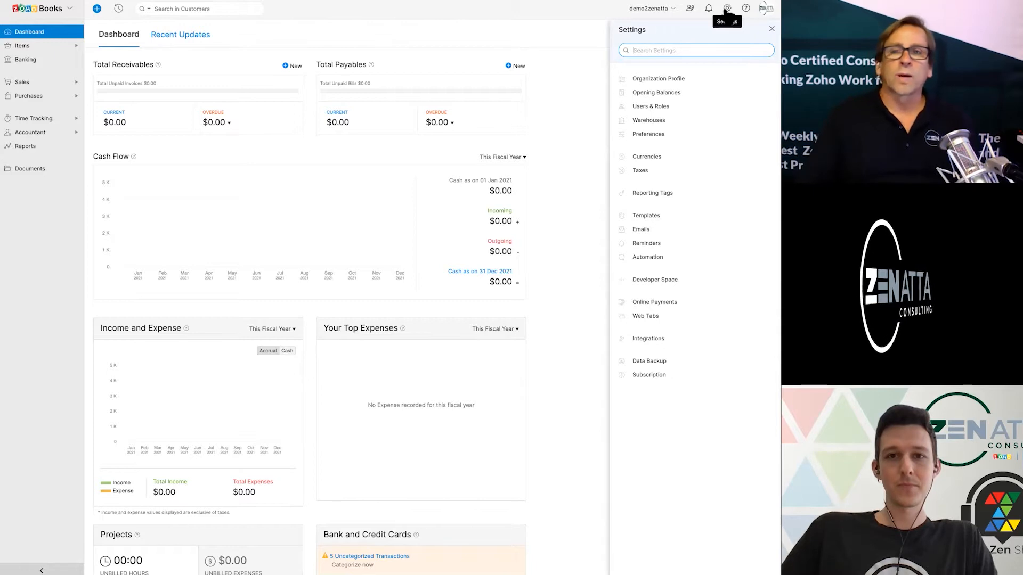
mouse_move(692, 19)
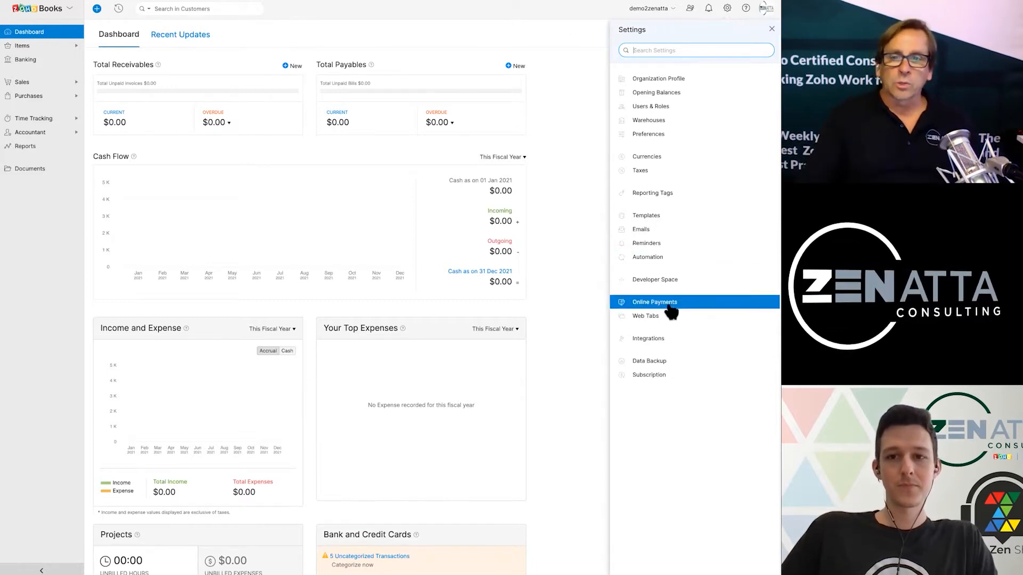
In Online Payments, expand and review the full Credit/Debit Card gateway list.
left_click(655, 301)
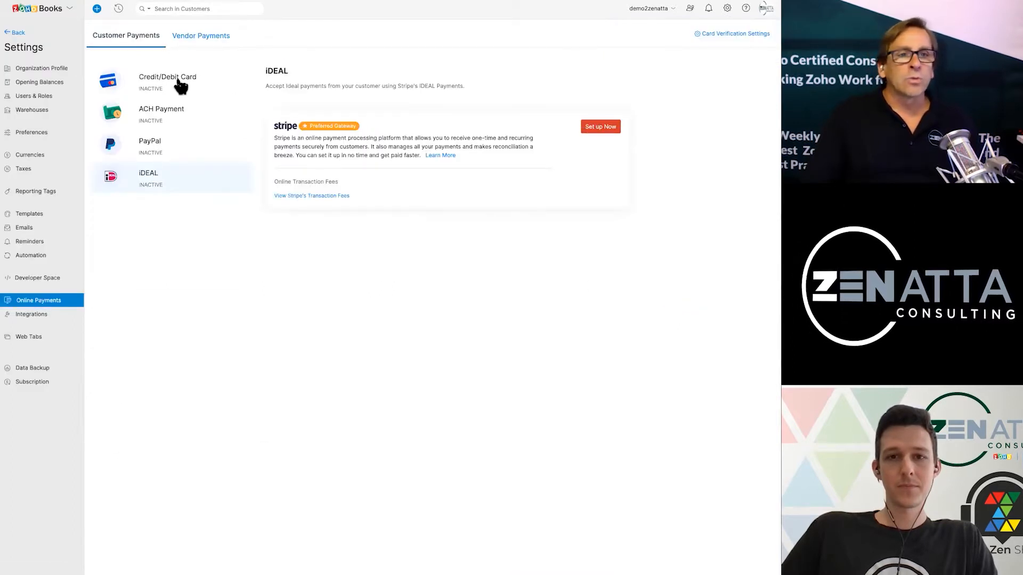
left_click(167, 81)
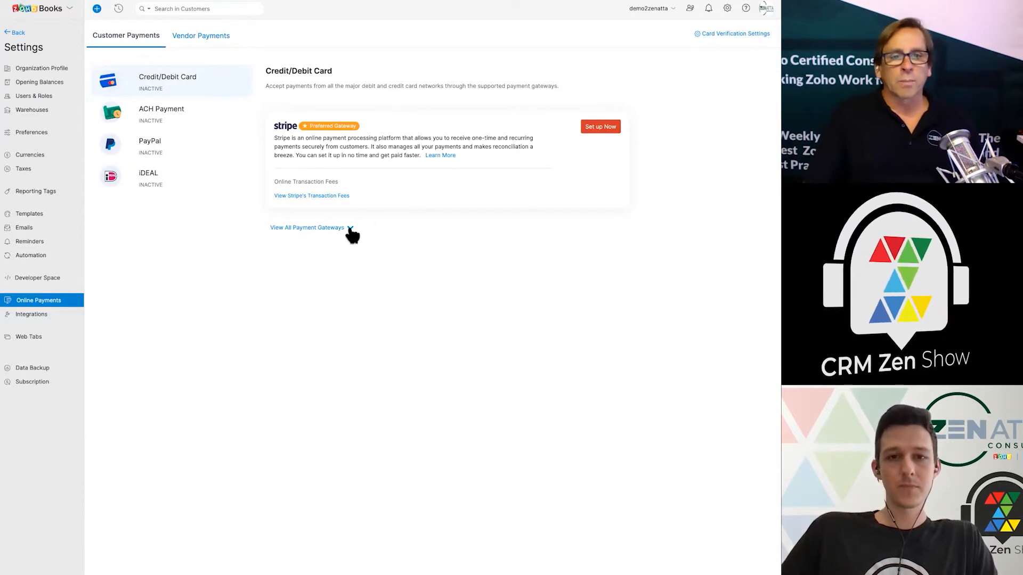
left_click(307, 226)
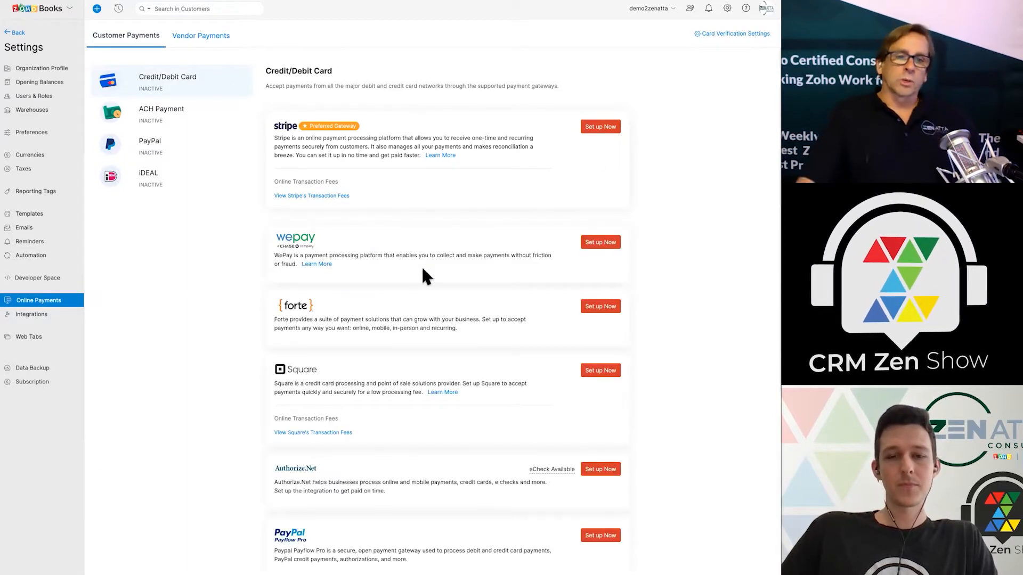
scroll("down", 3)
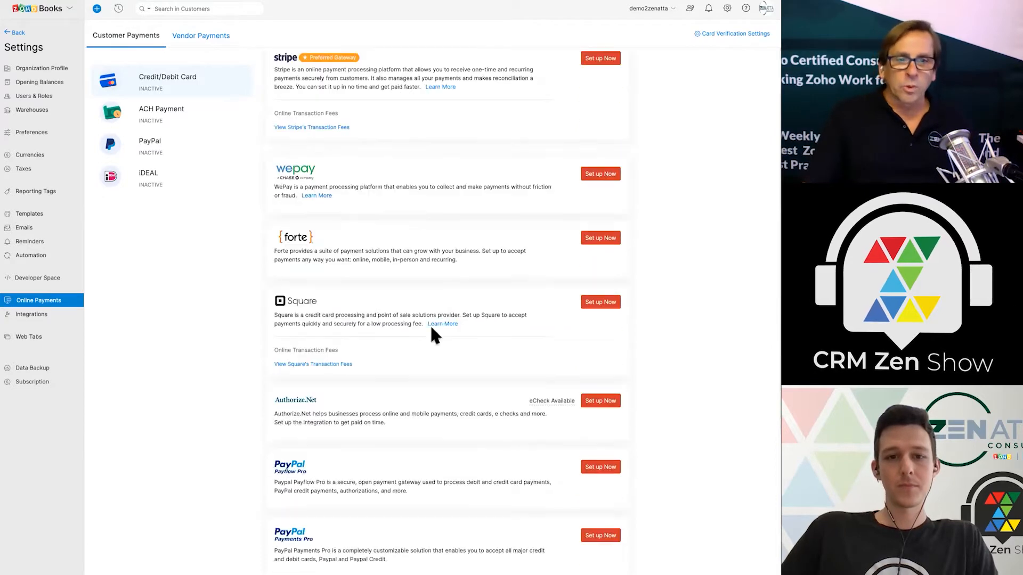
scroll("down", 3)
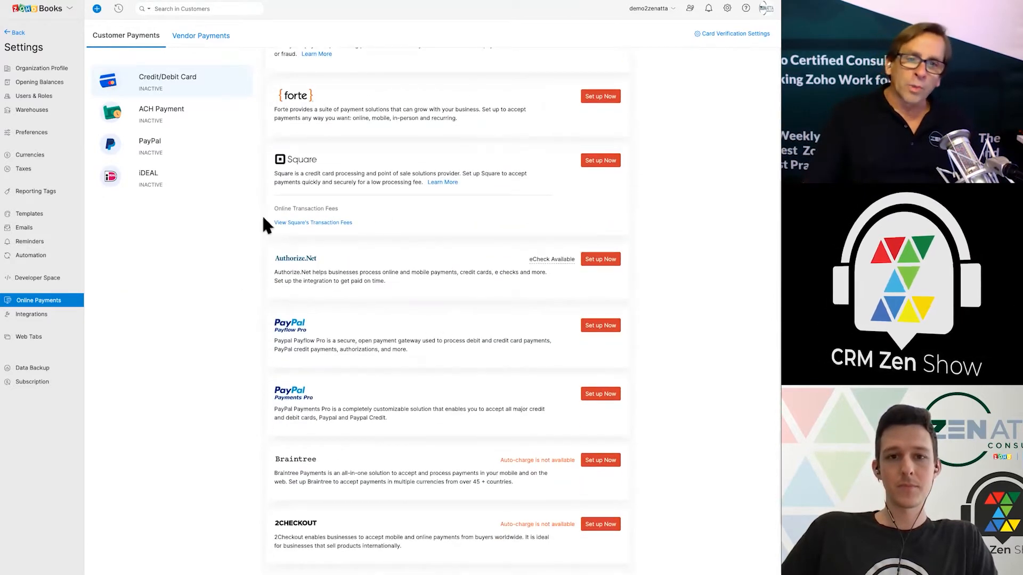
mouse_move(697, 293)
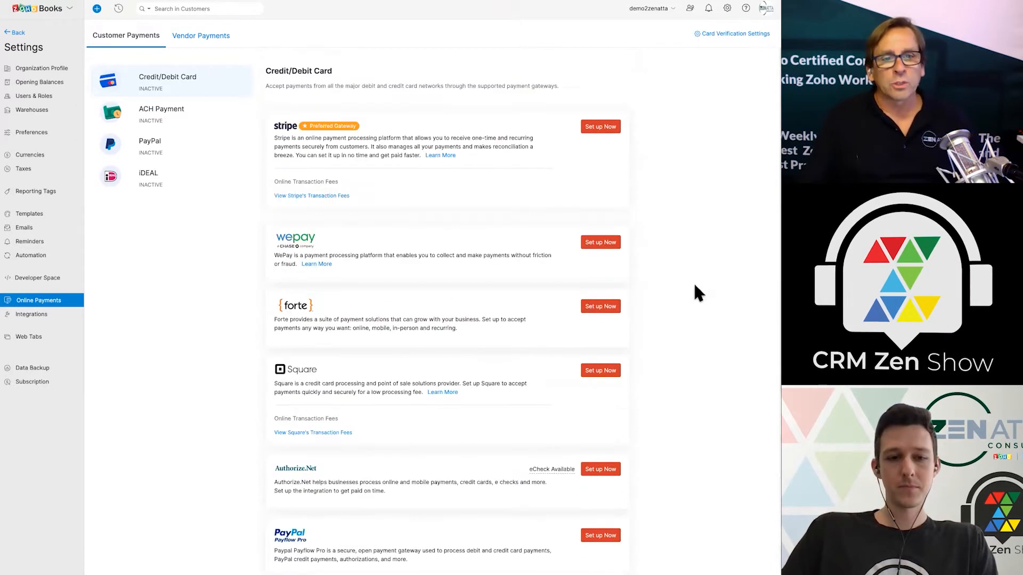
mouse_move(421, 124)
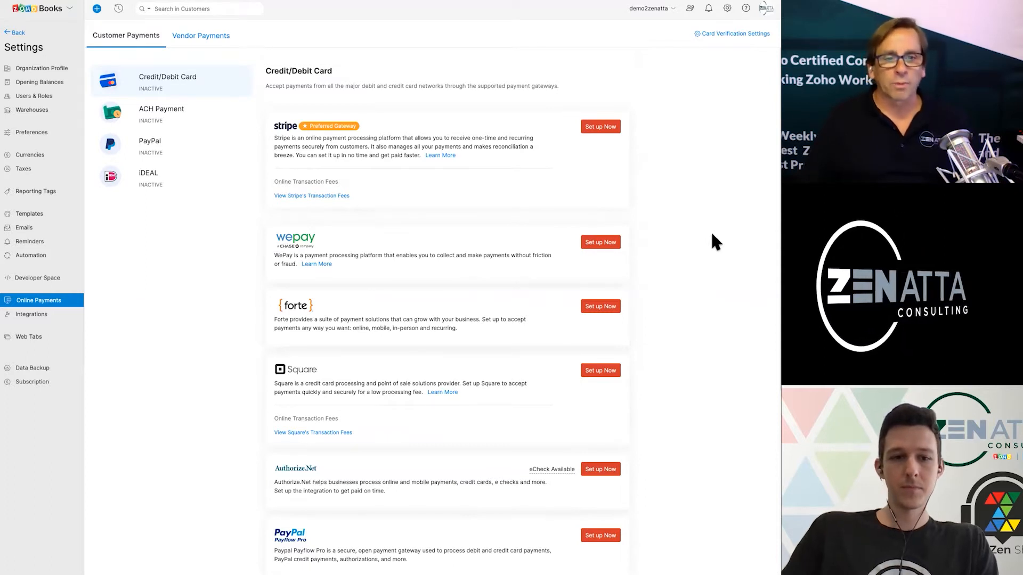
scroll("down", 3)
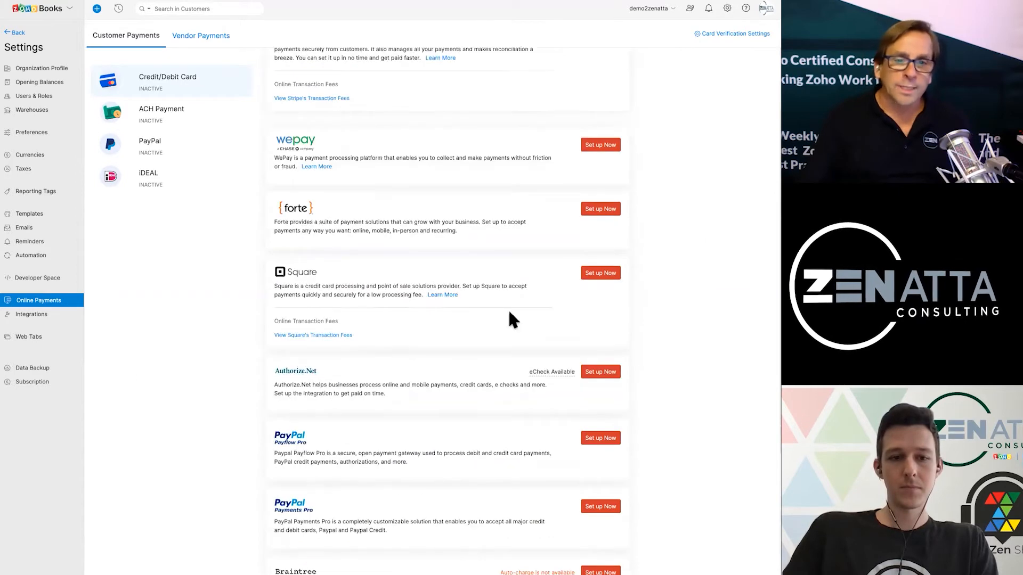
mouse_move(713, 362)
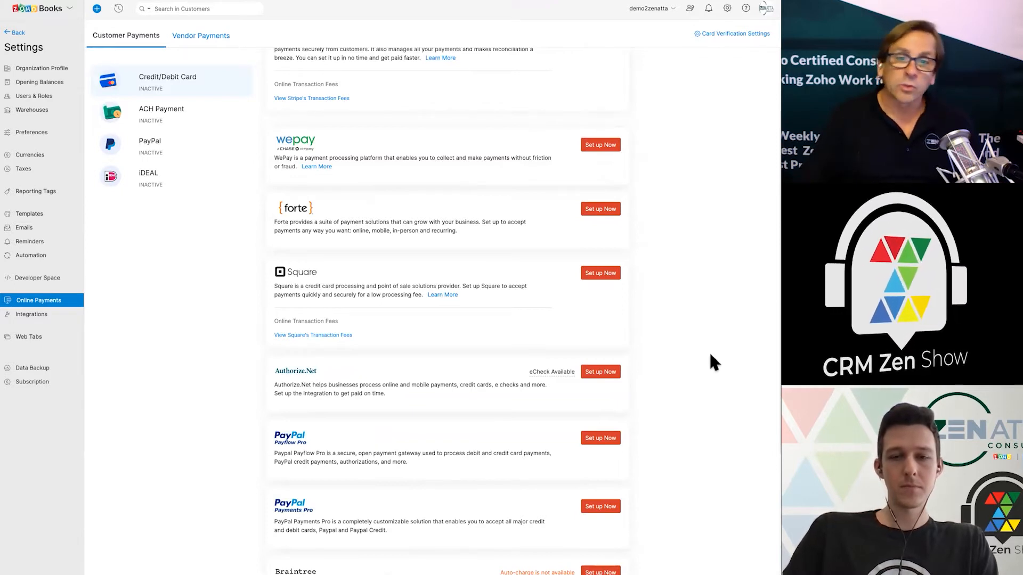
scroll("down", 3)
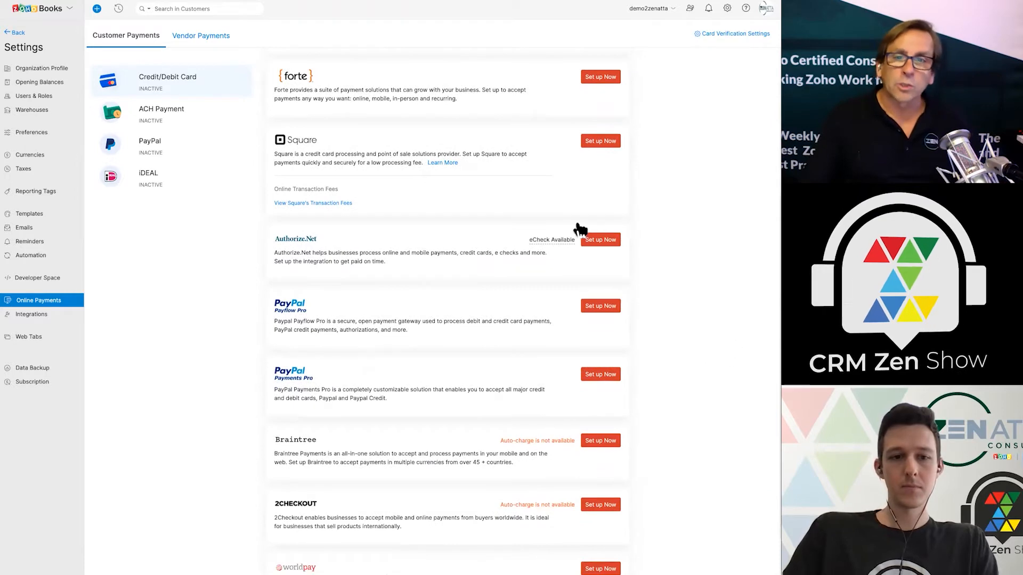
scroll("down", 3)
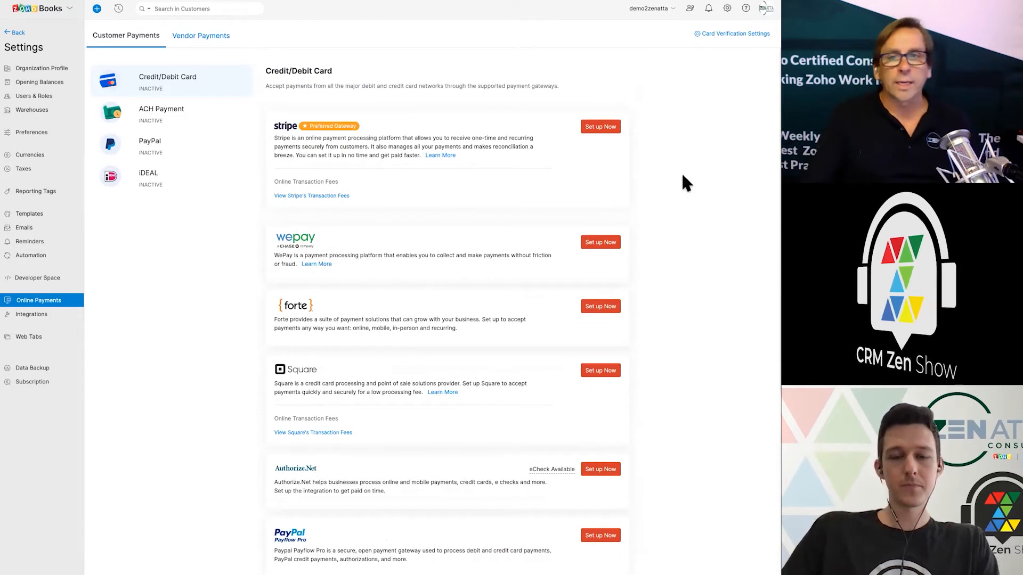
mouse_move(151, 121)
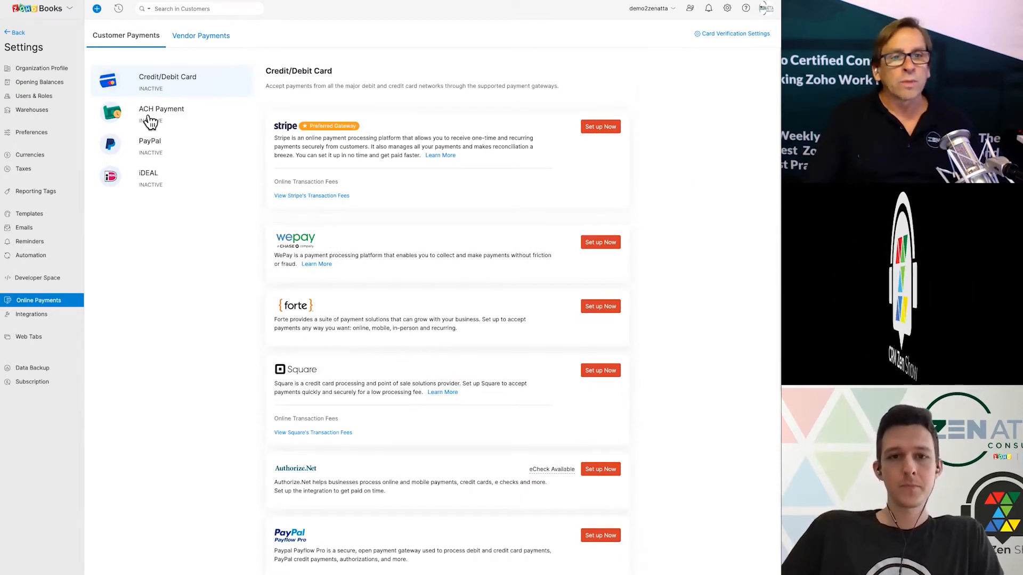
Expand the full ACH Payment gateway list (Stripe, Forte, Authorize.Net).
left_click(161, 114)
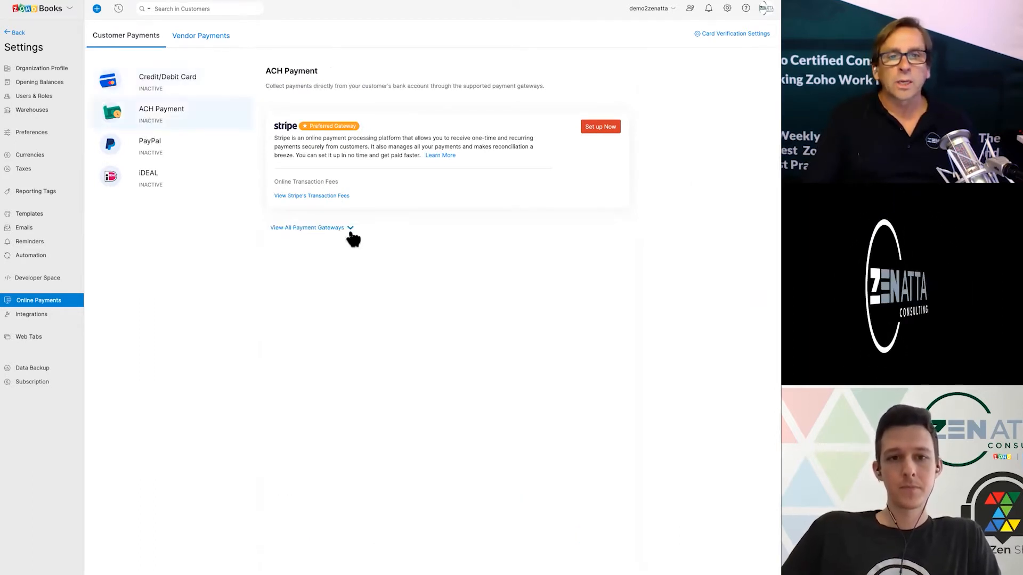
left_click(307, 226)
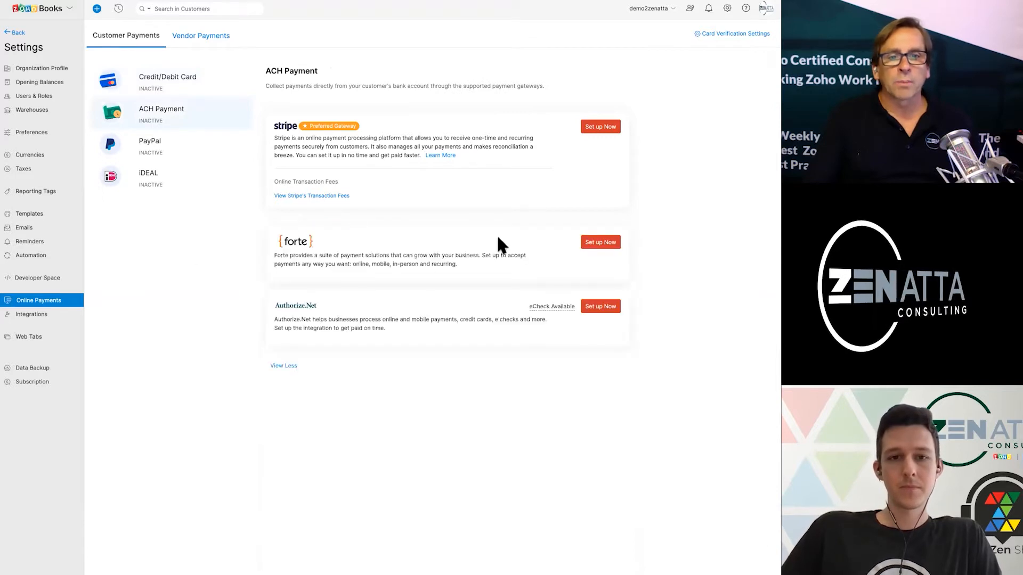
mouse_move(150, 158)
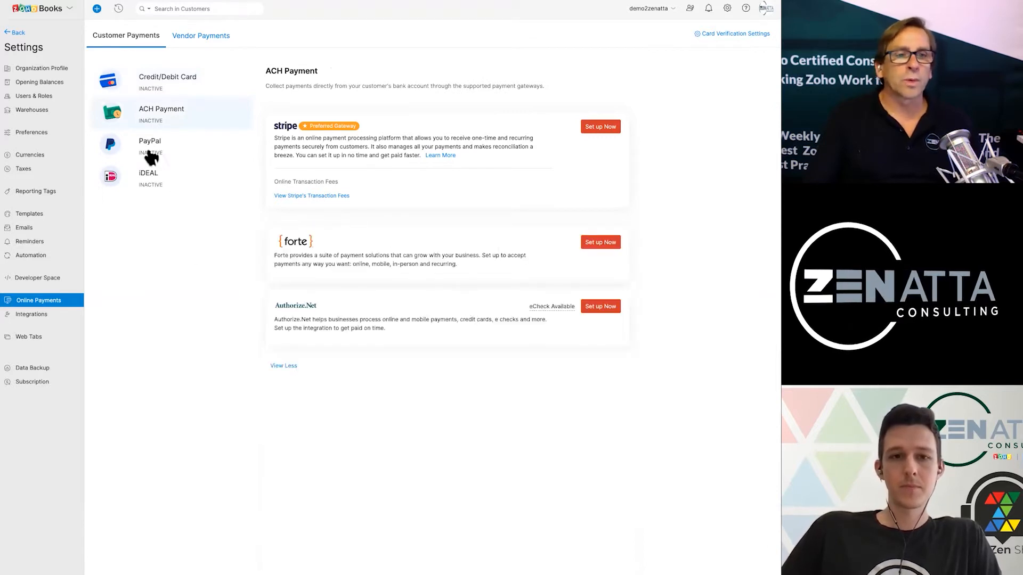
Expand PayPal's full gateway list showing PayPal, Payflow Pro and Payments Pro.
left_click(149, 141)
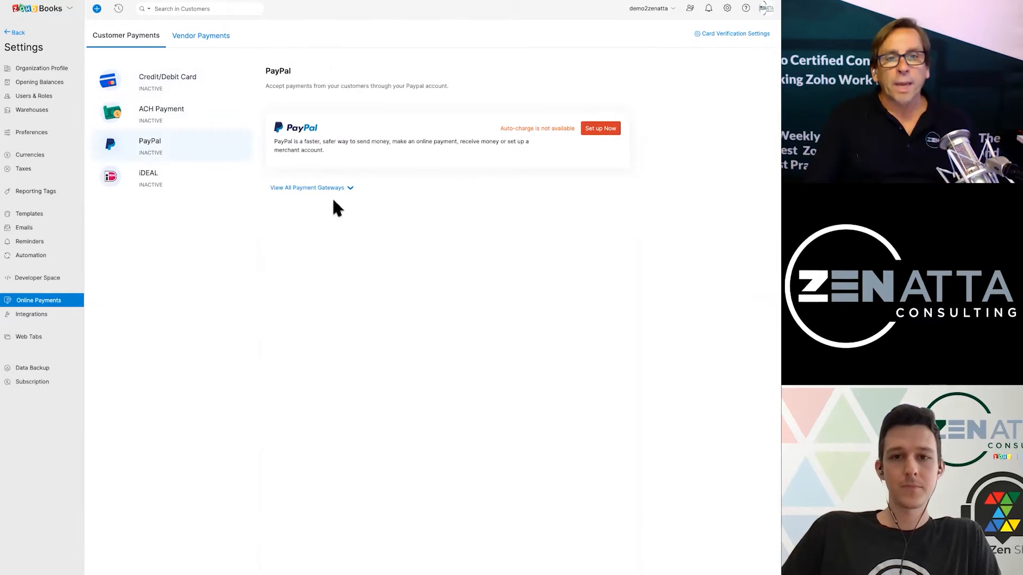
left_click(307, 187)
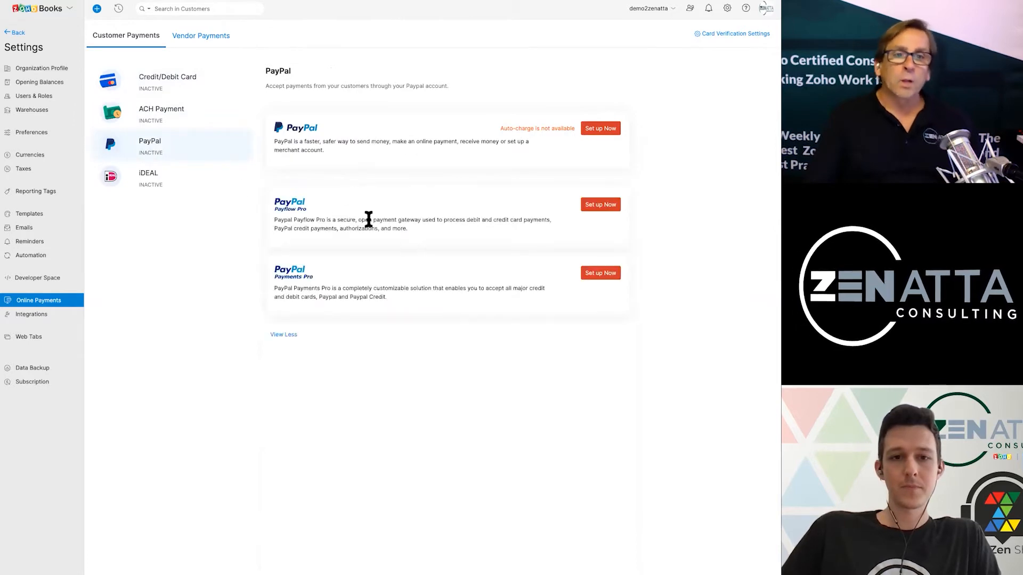
mouse_move(390, 289)
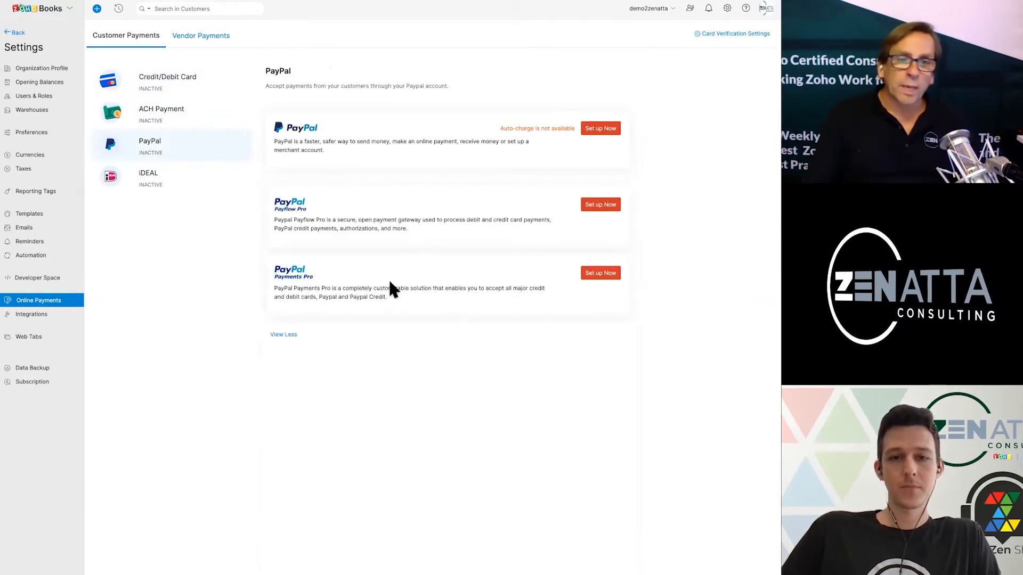
mouse_move(215, 144)
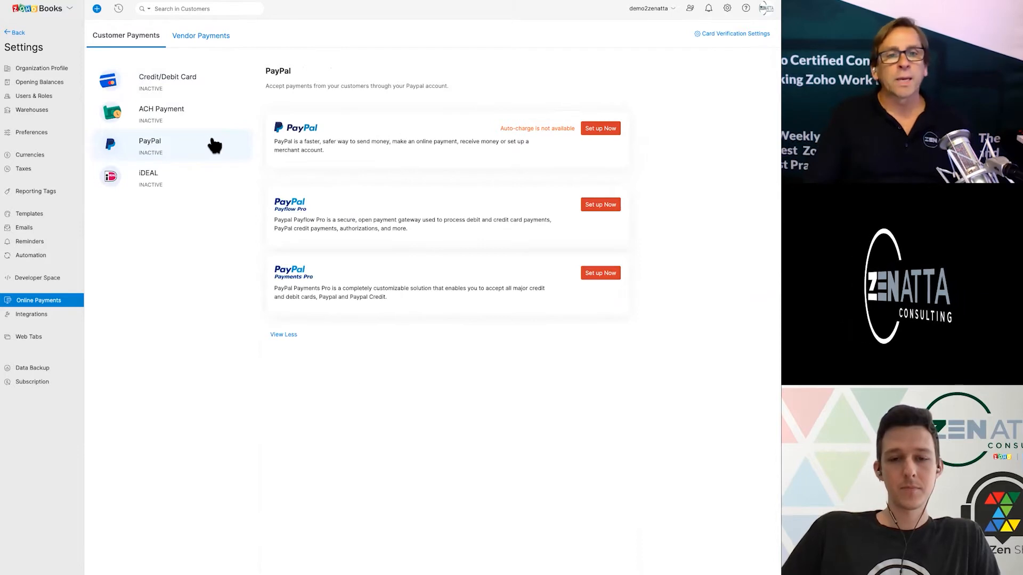
mouse_move(681, 139)
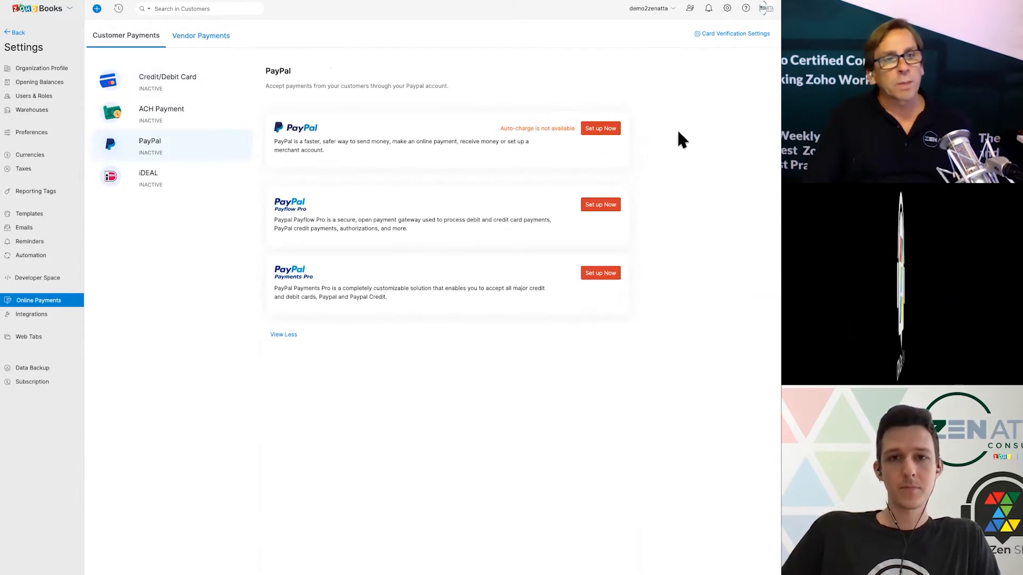
mouse_move(718, 145)
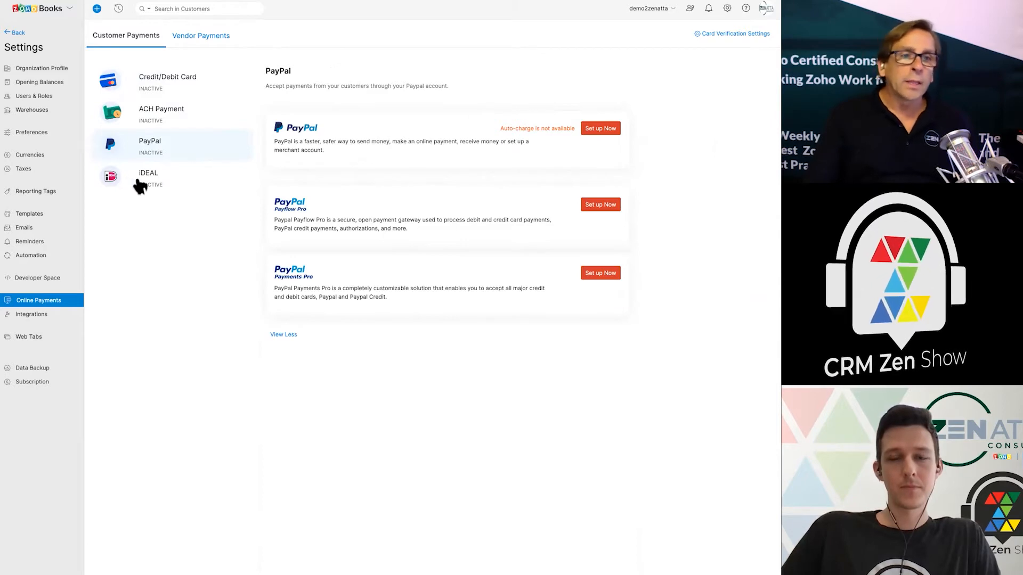
Check the iDEAL and PayPal options, then return to Credit/Debit Card with Stripe preferred.
left_click(148, 178)
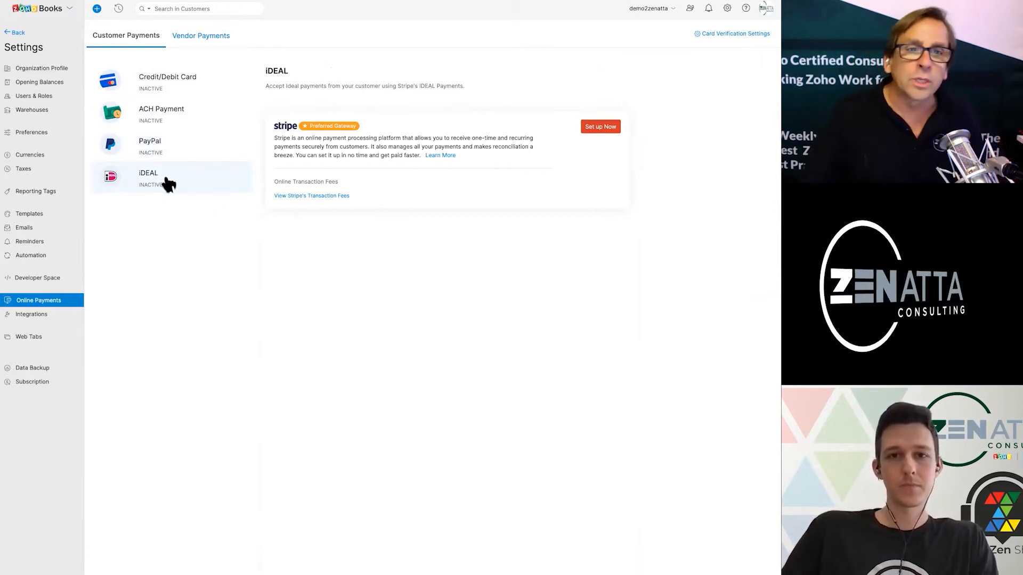
left_click(167, 83)
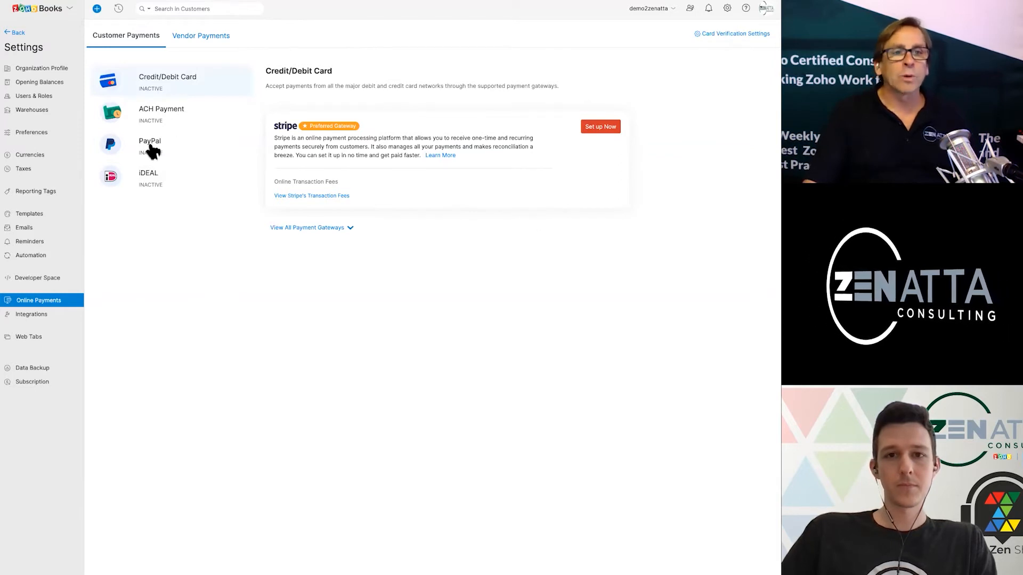
left_click(149, 144)
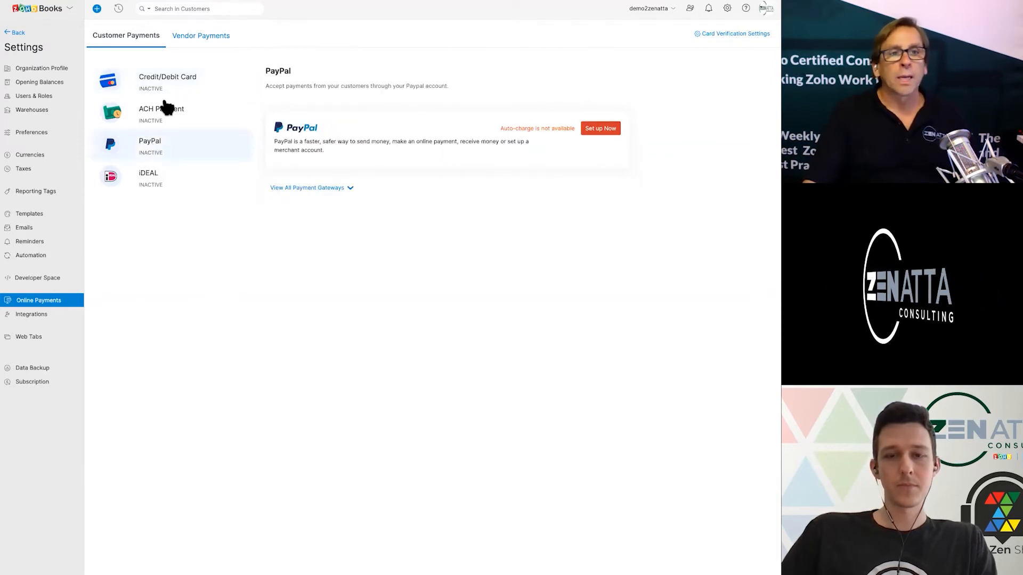
left_click(167, 77)
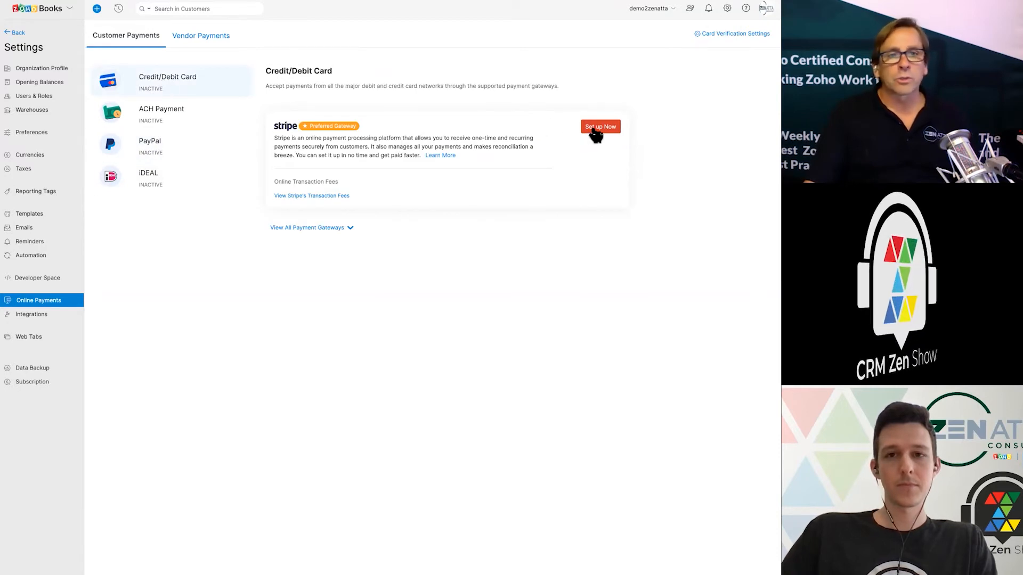
left_click(600, 127)
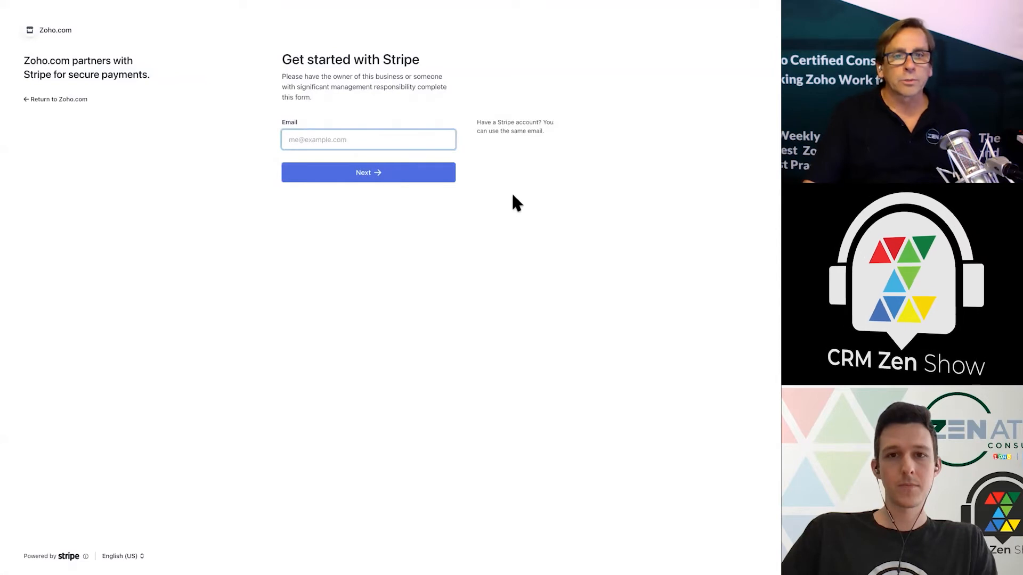
left_click(368, 173)
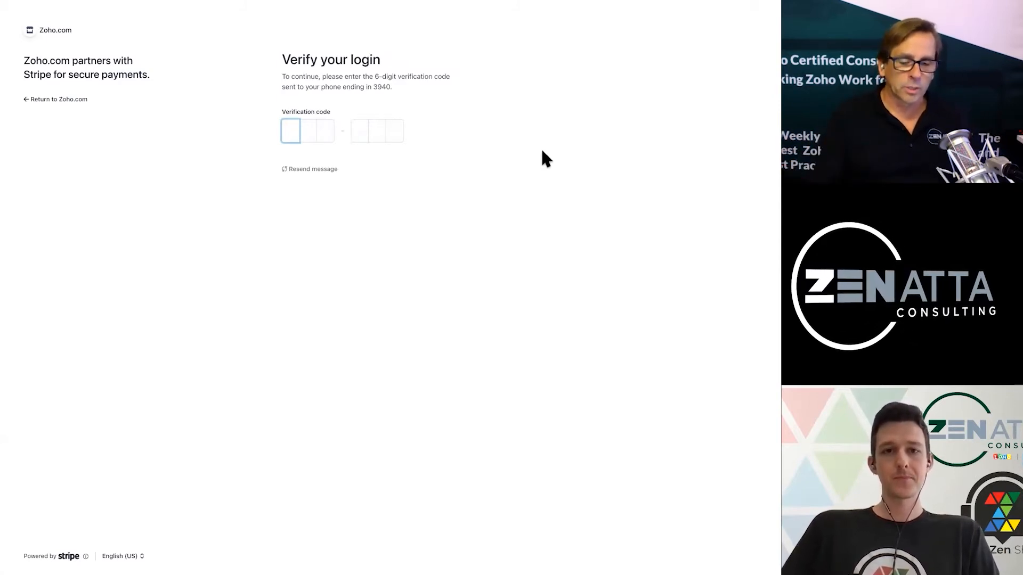
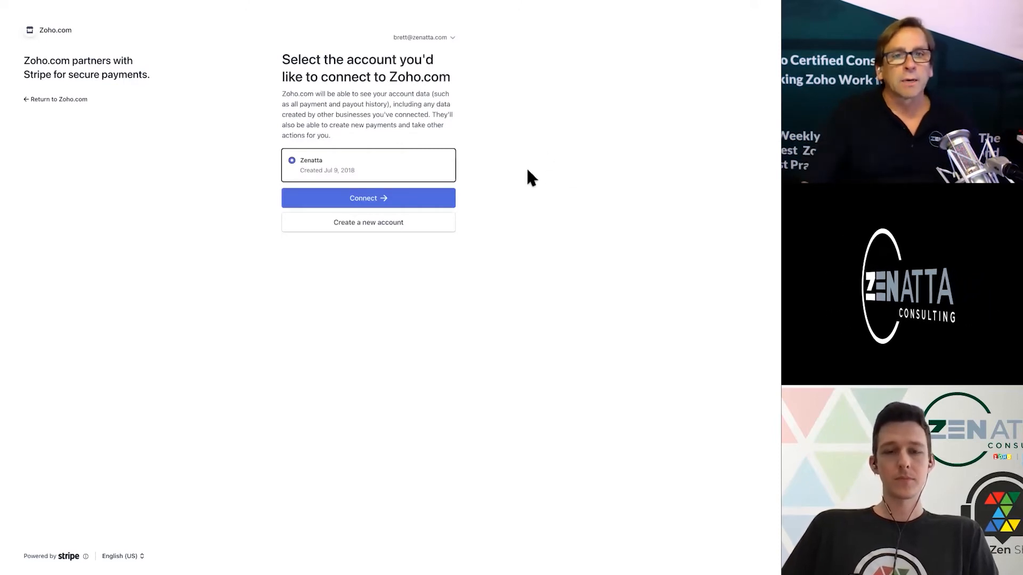
mouse_move(398, 176)
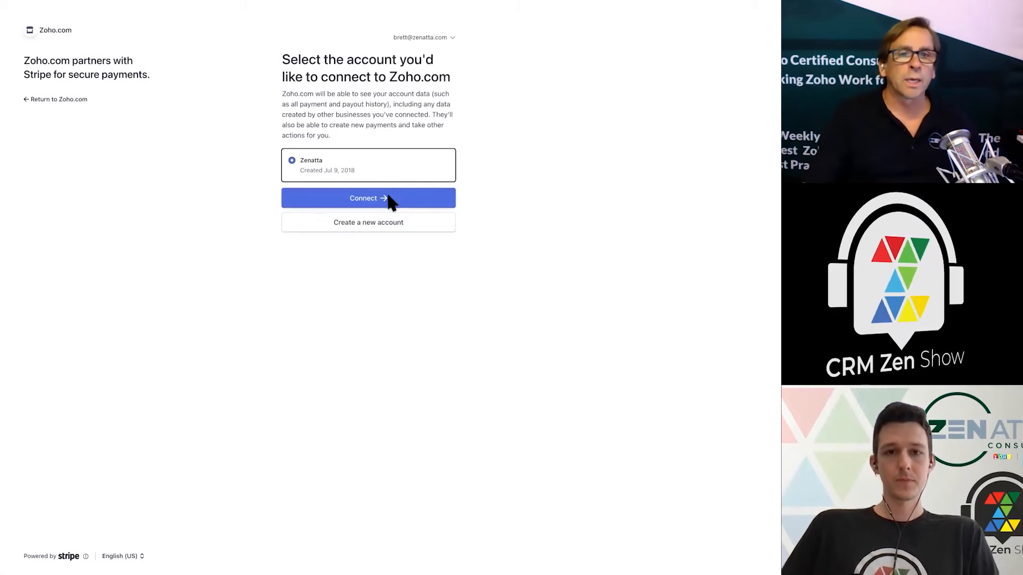
left_click(368, 198)
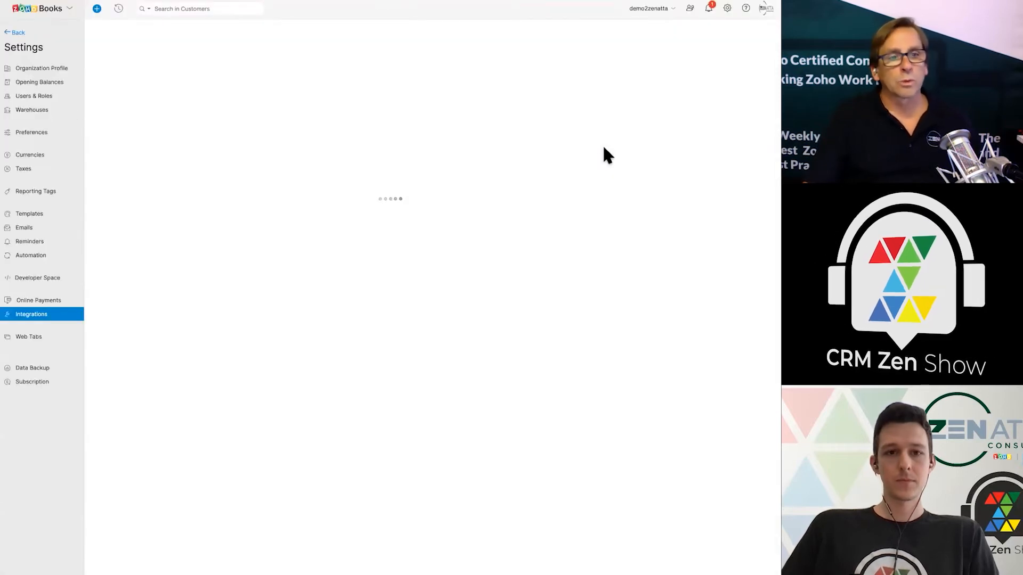
Confirm the Stripe Integration success page and exit Settings.
left_click(39, 301)
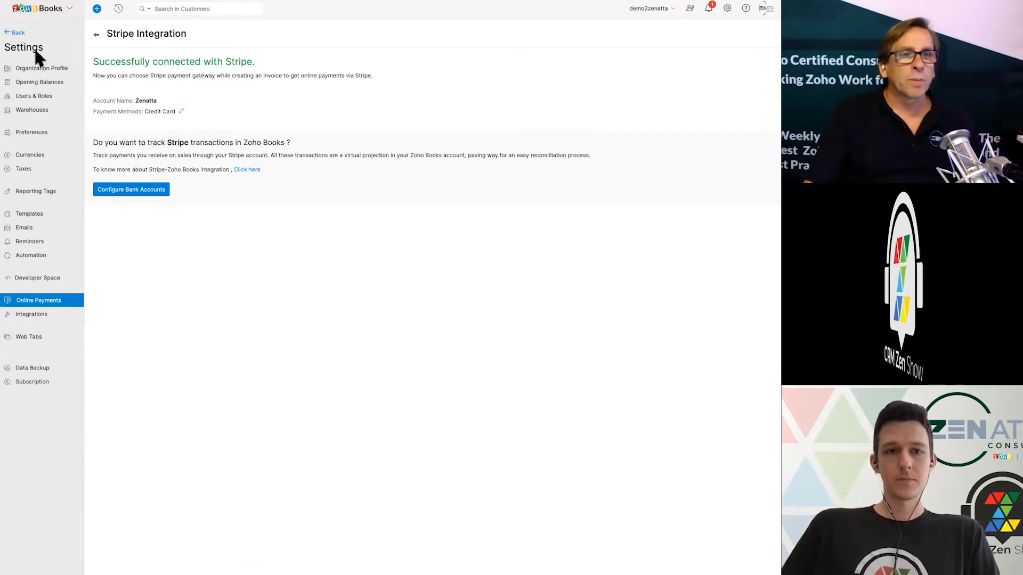
left_click(13, 32)
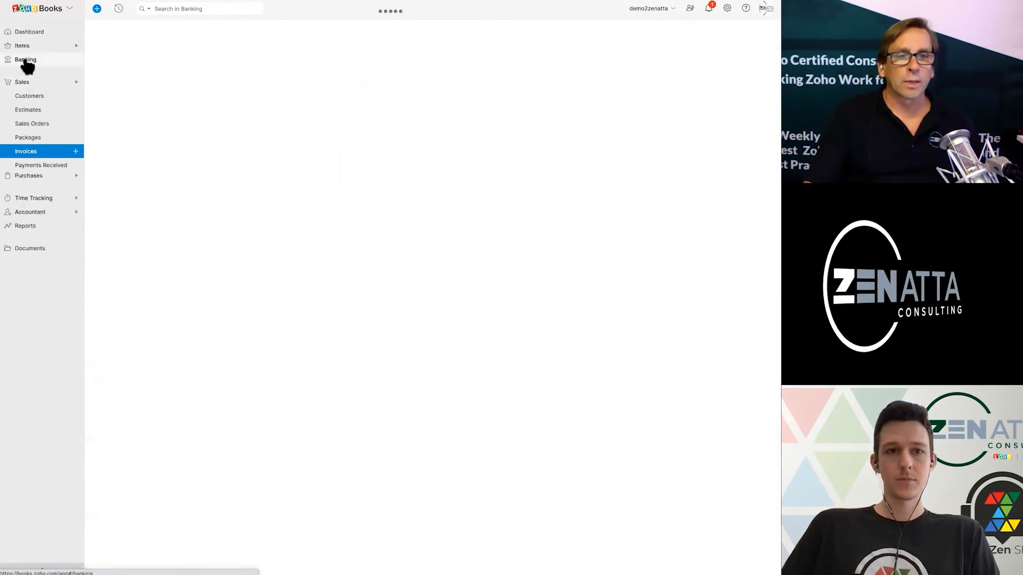
View Banking Overview with the new Stripe Clearing account, then expand Items.
left_click(25, 60)
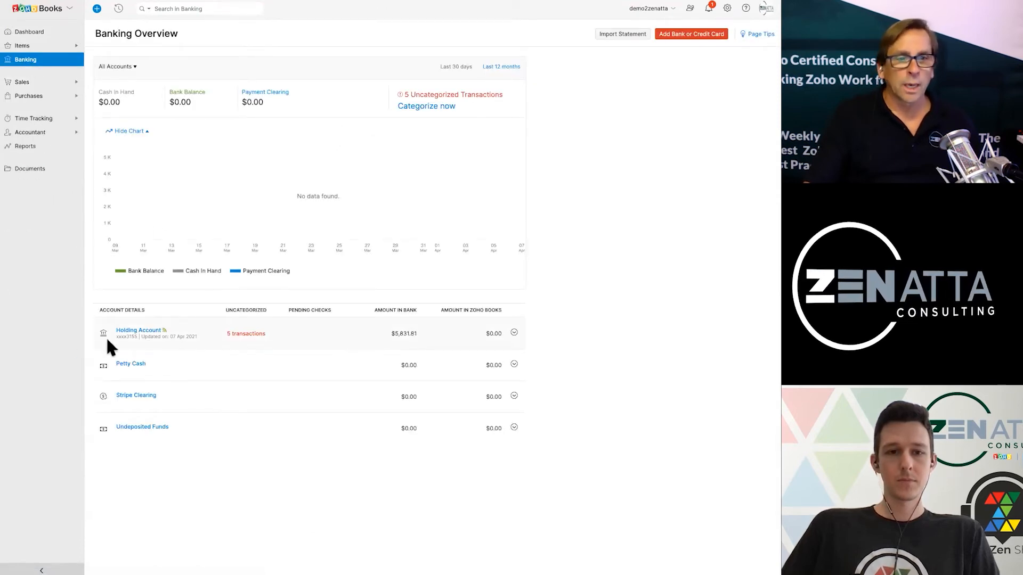
mouse_move(102, 403)
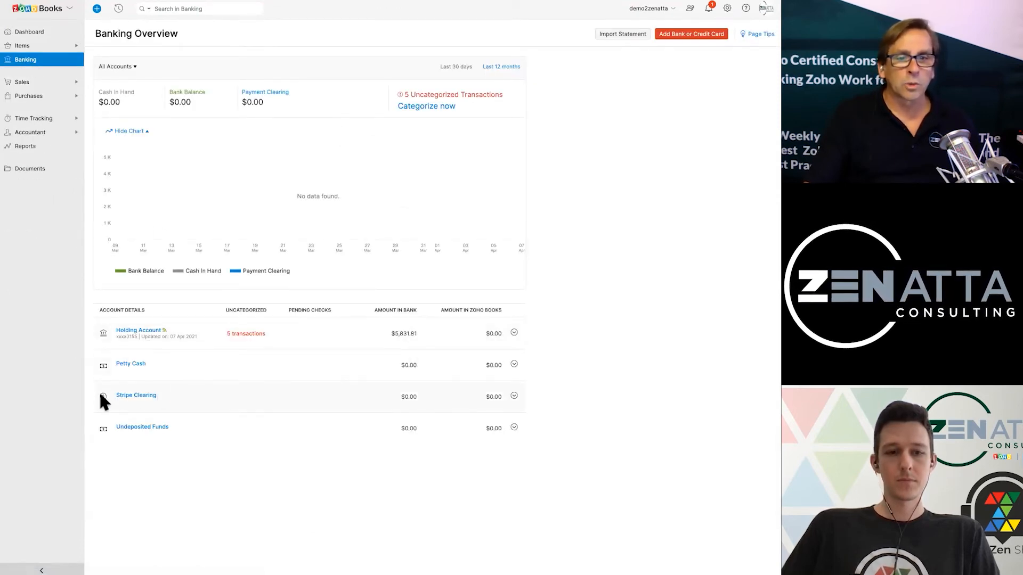
mouse_move(654, 369)
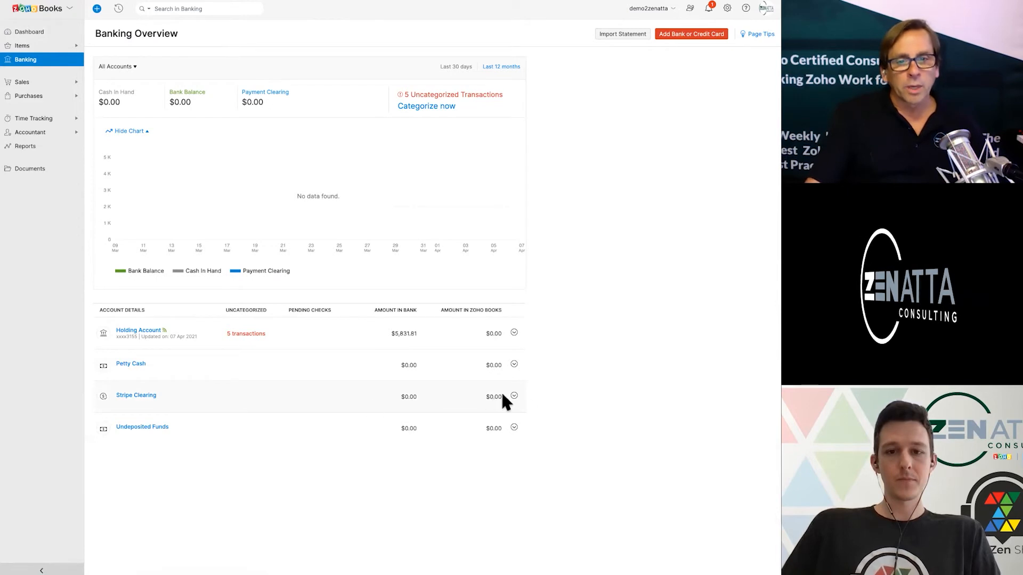
mouse_move(286, 345)
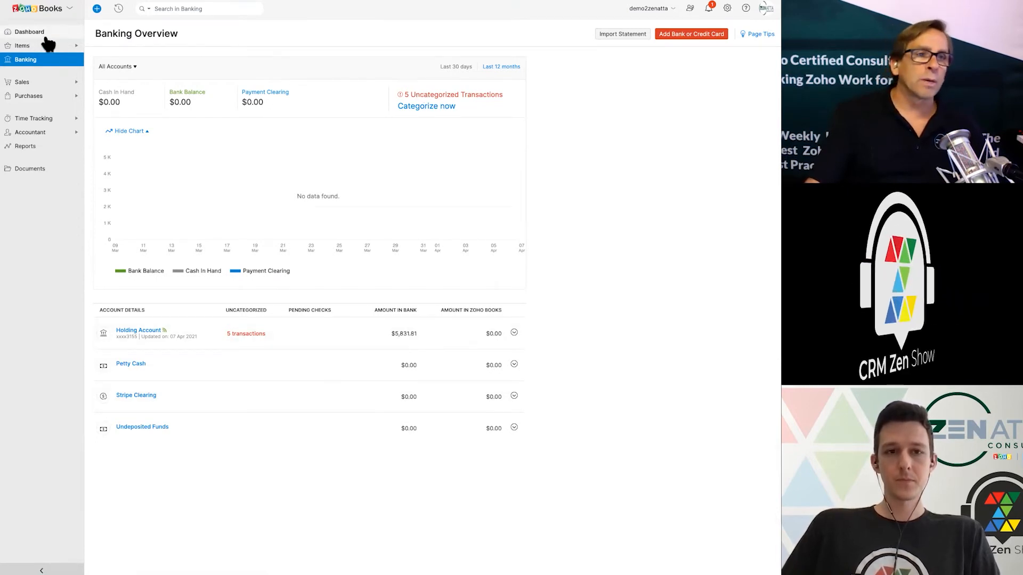
left_click(22, 45)
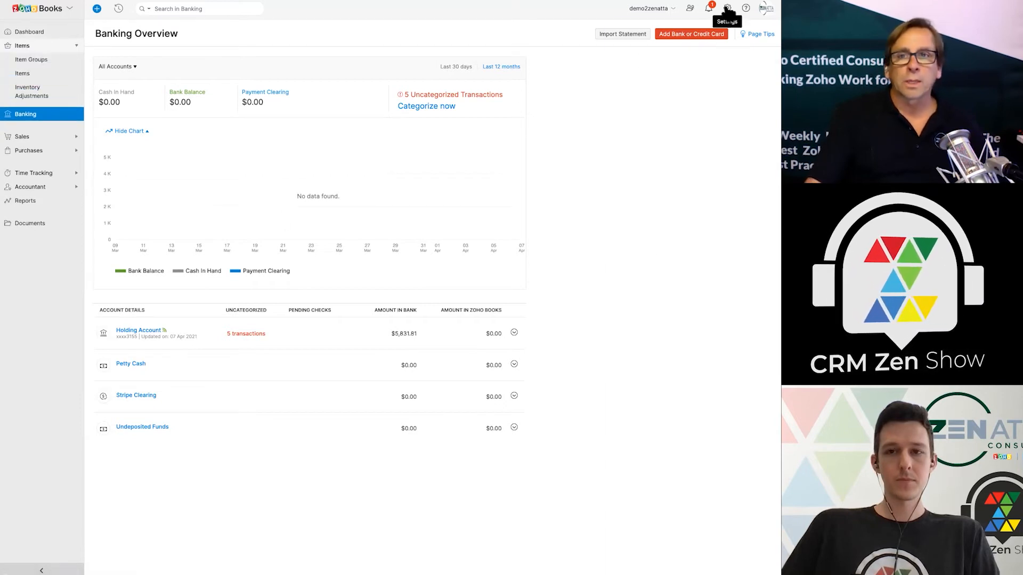
Reach the Stripe gateway's Edit Settings and its Configure Bank Accounts mapping page.
left_click(726, 8)
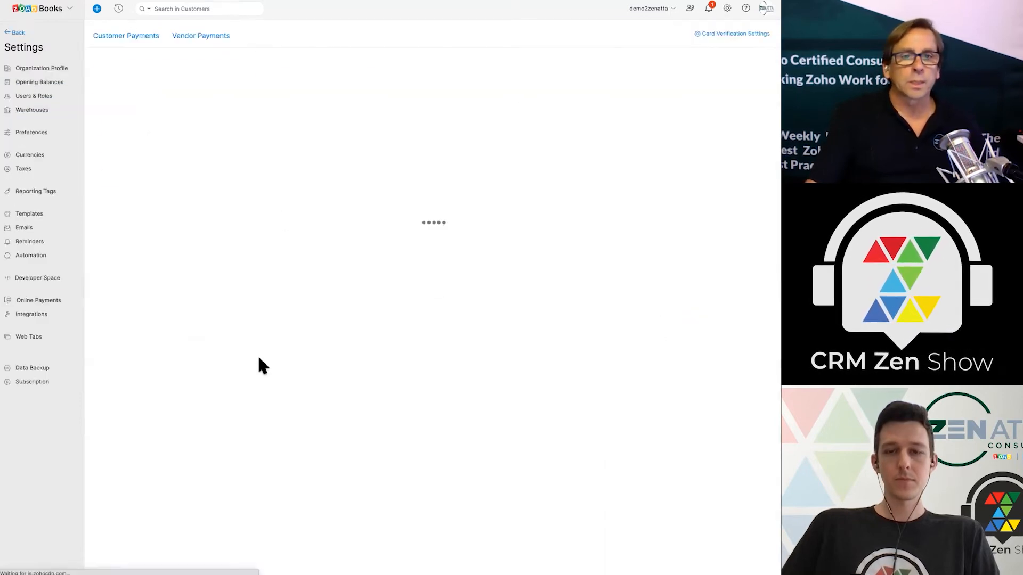
left_click(38, 301)
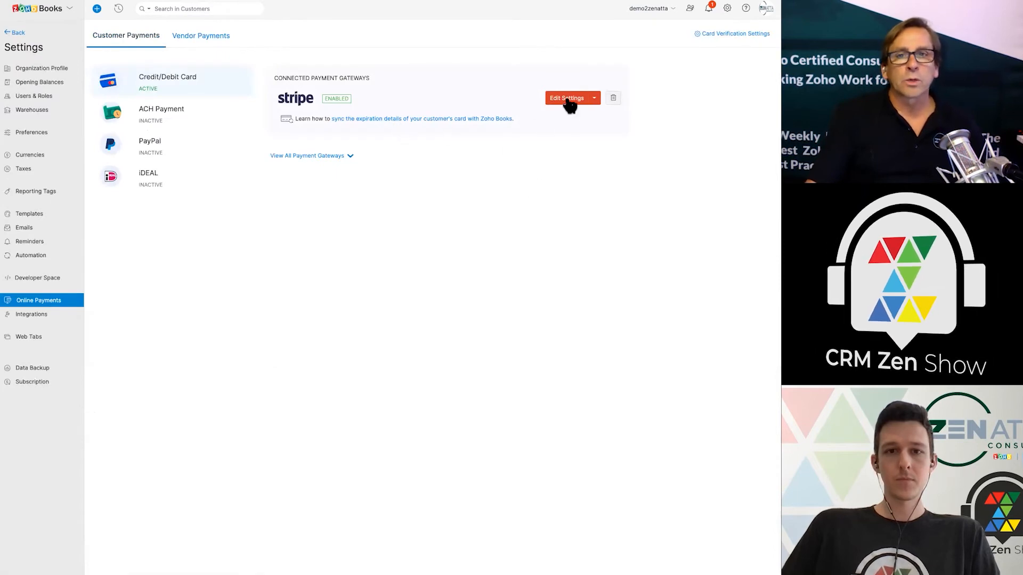
left_click(566, 98)
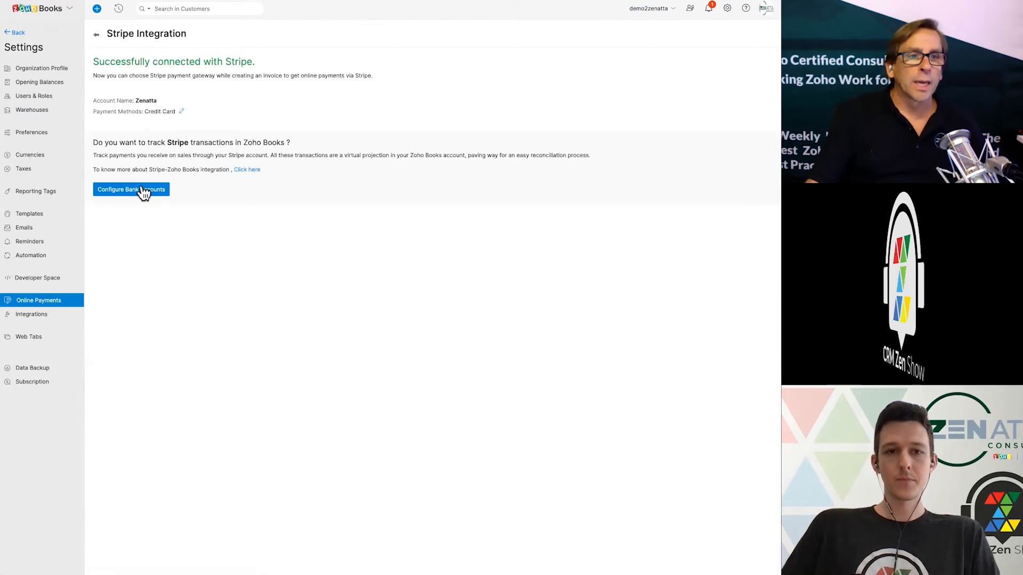
left_click(131, 190)
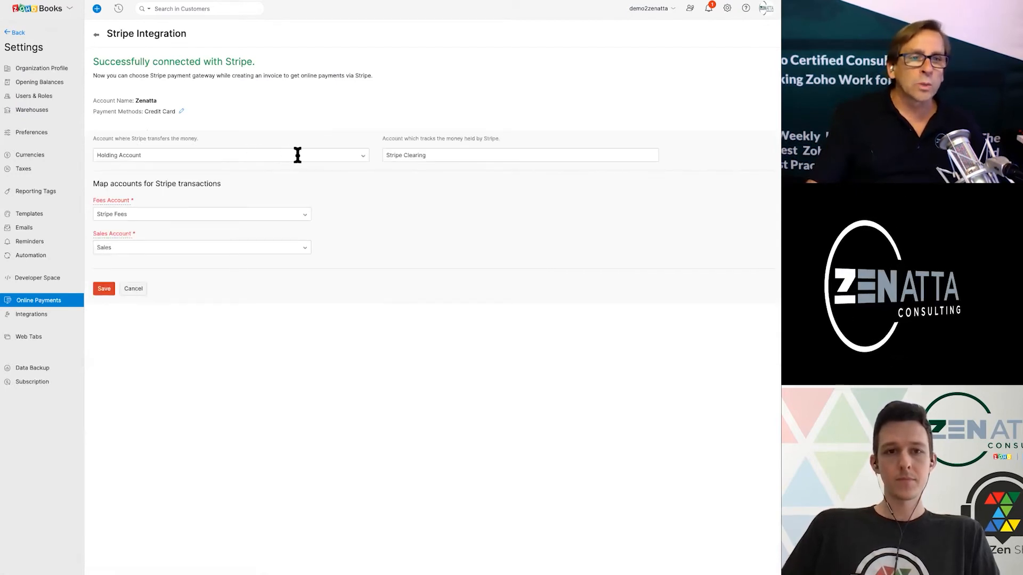
left_click(230, 155)
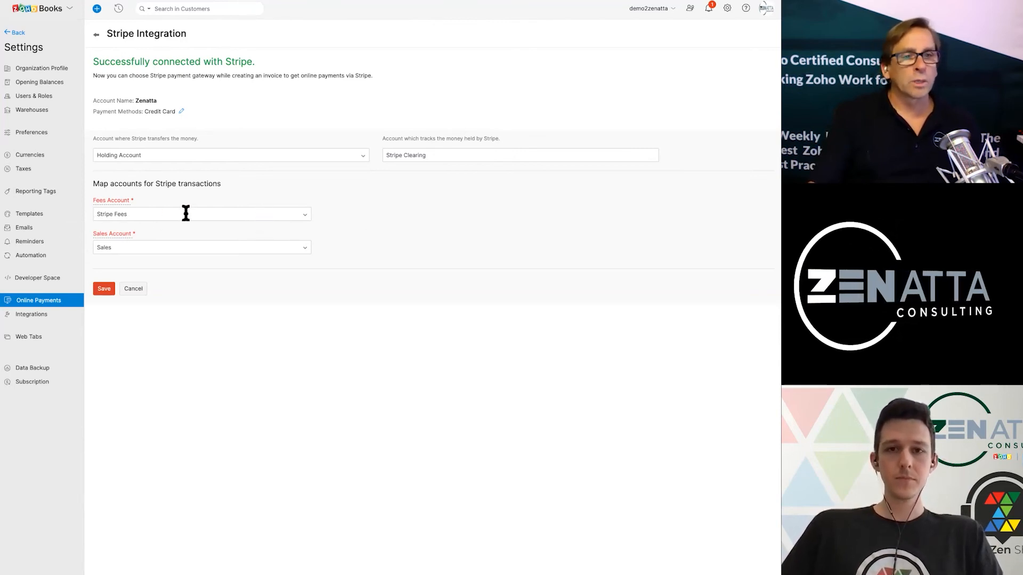
mouse_move(236, 273)
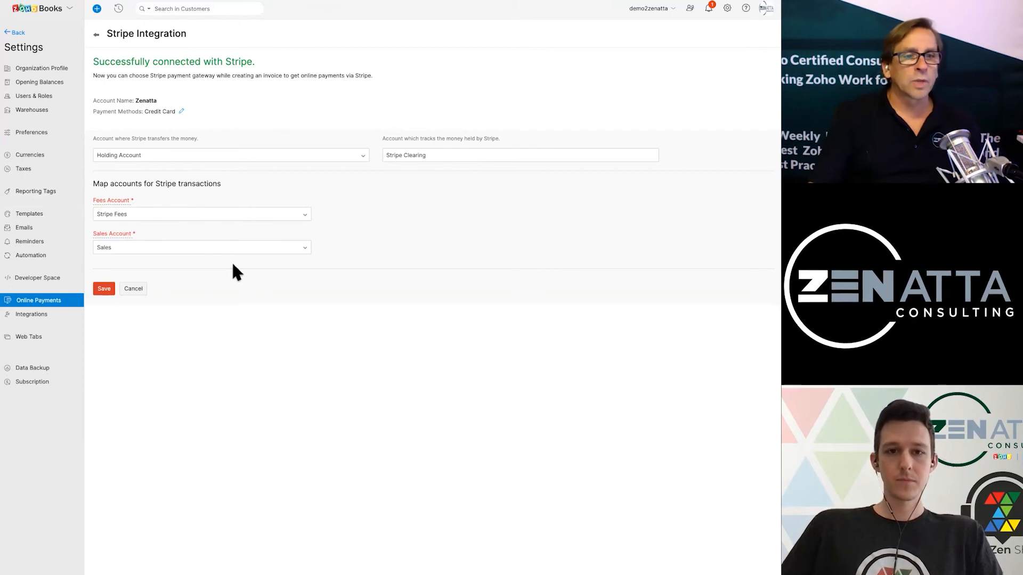
mouse_move(307, 254)
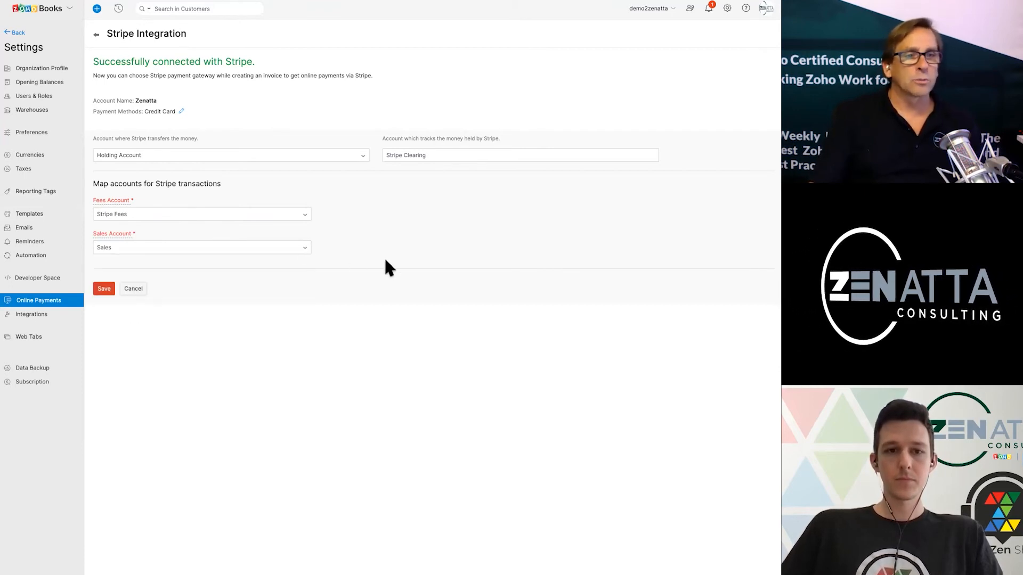
mouse_move(208, 237)
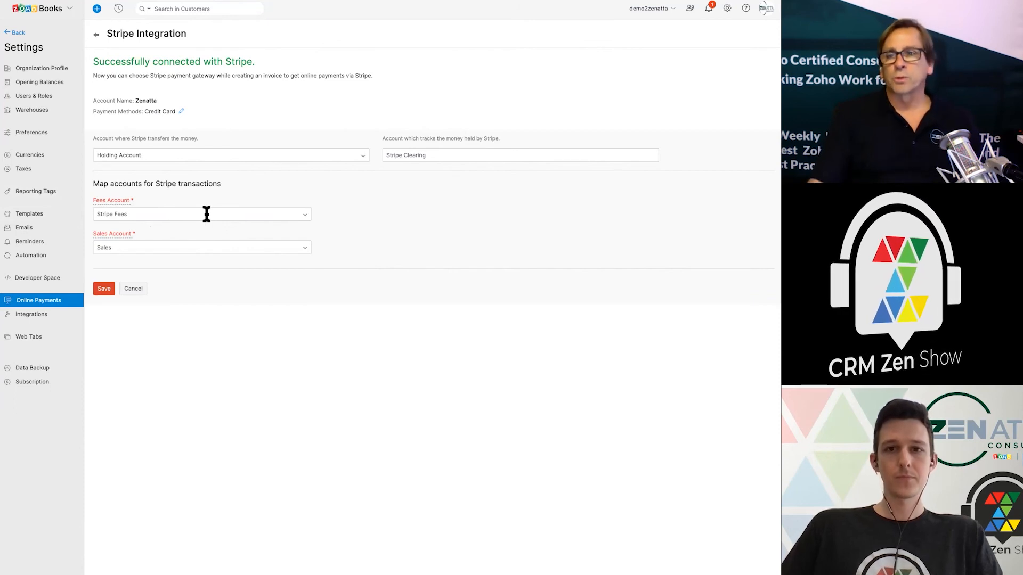
left_click(200, 213)
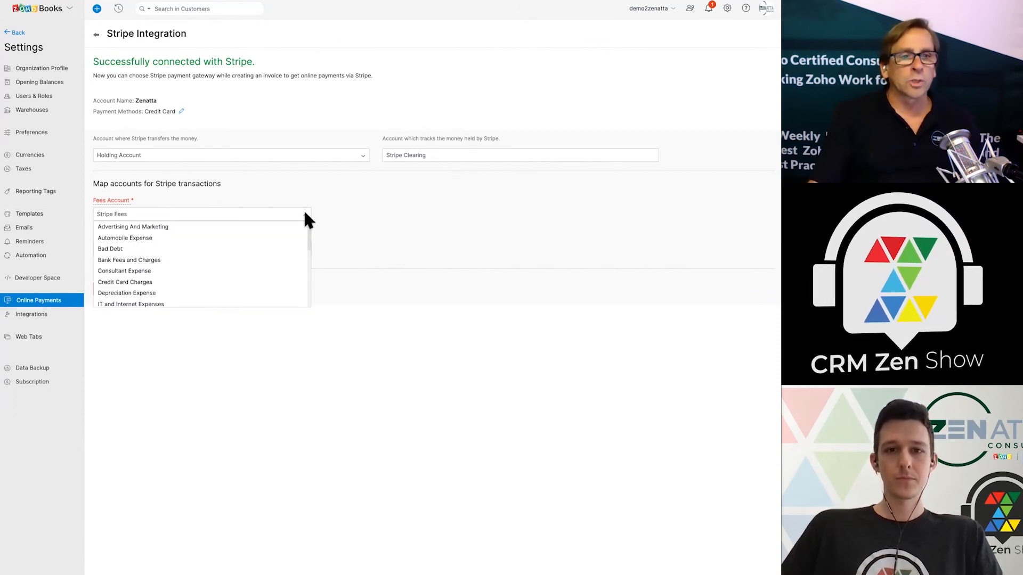
Set the Stripe Fees Account to Bank Fees and Charges.
scroll("down", 3)
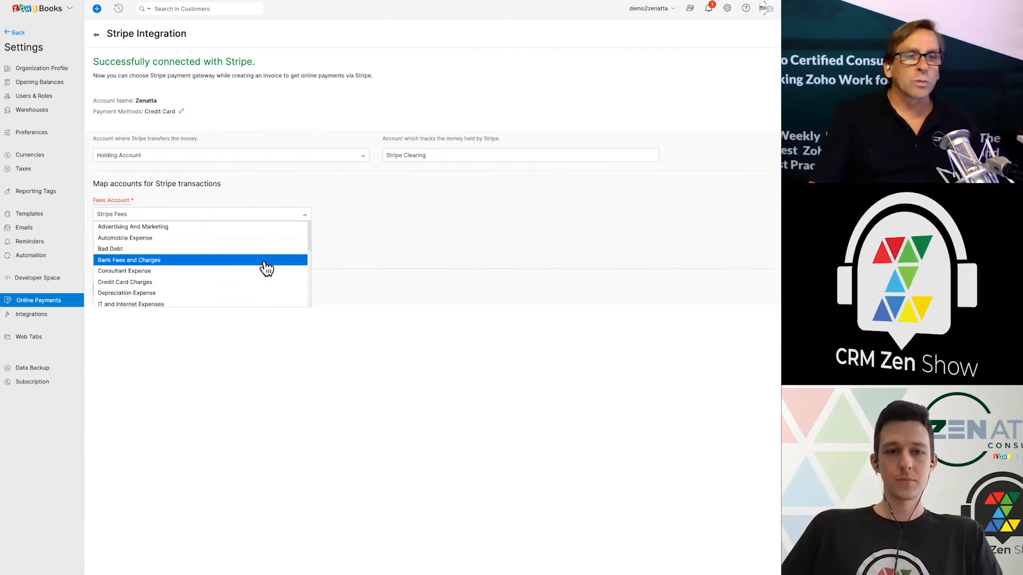
left_click(129, 260)
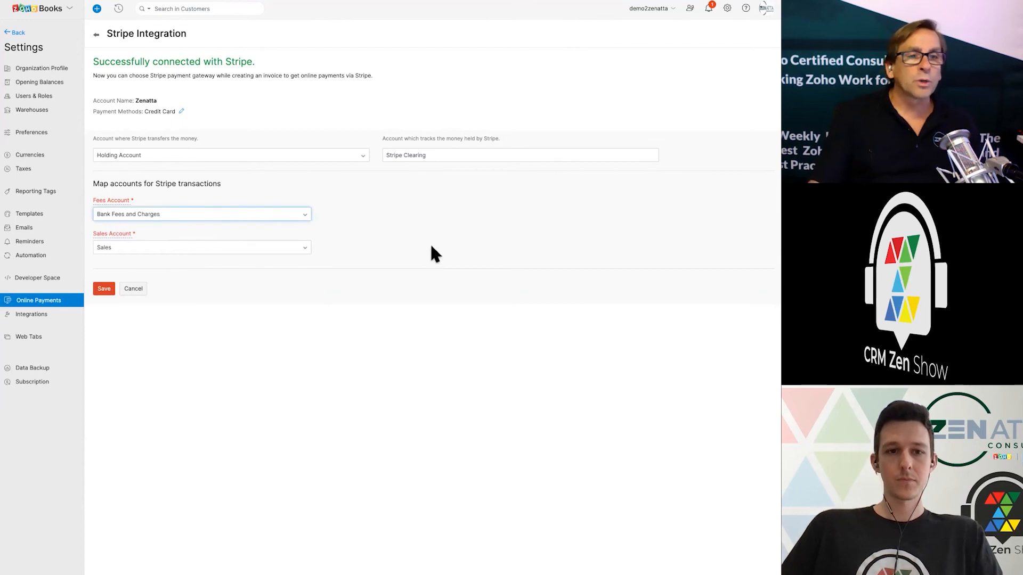